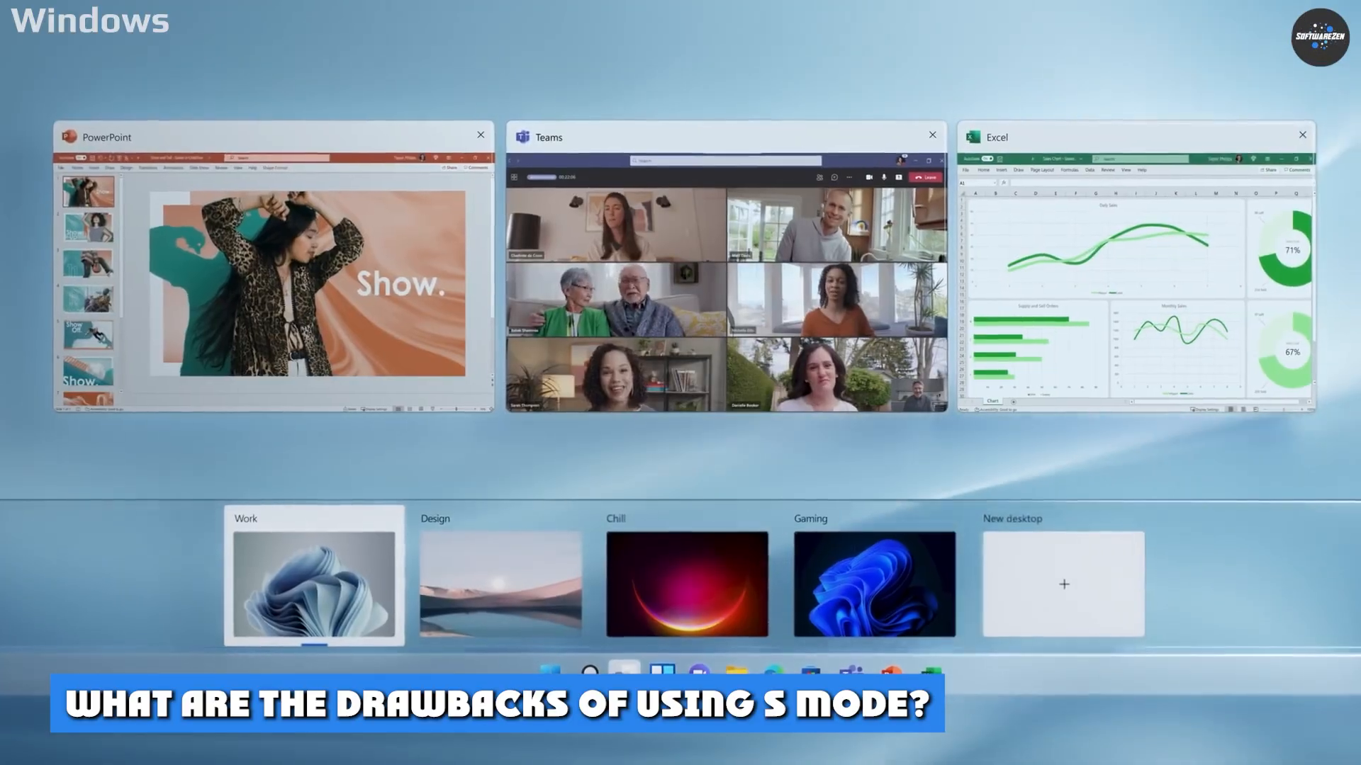
- Switch from Work to the Chill desktop with Clock, Spotify, Edge and Photos
click(873, 583)
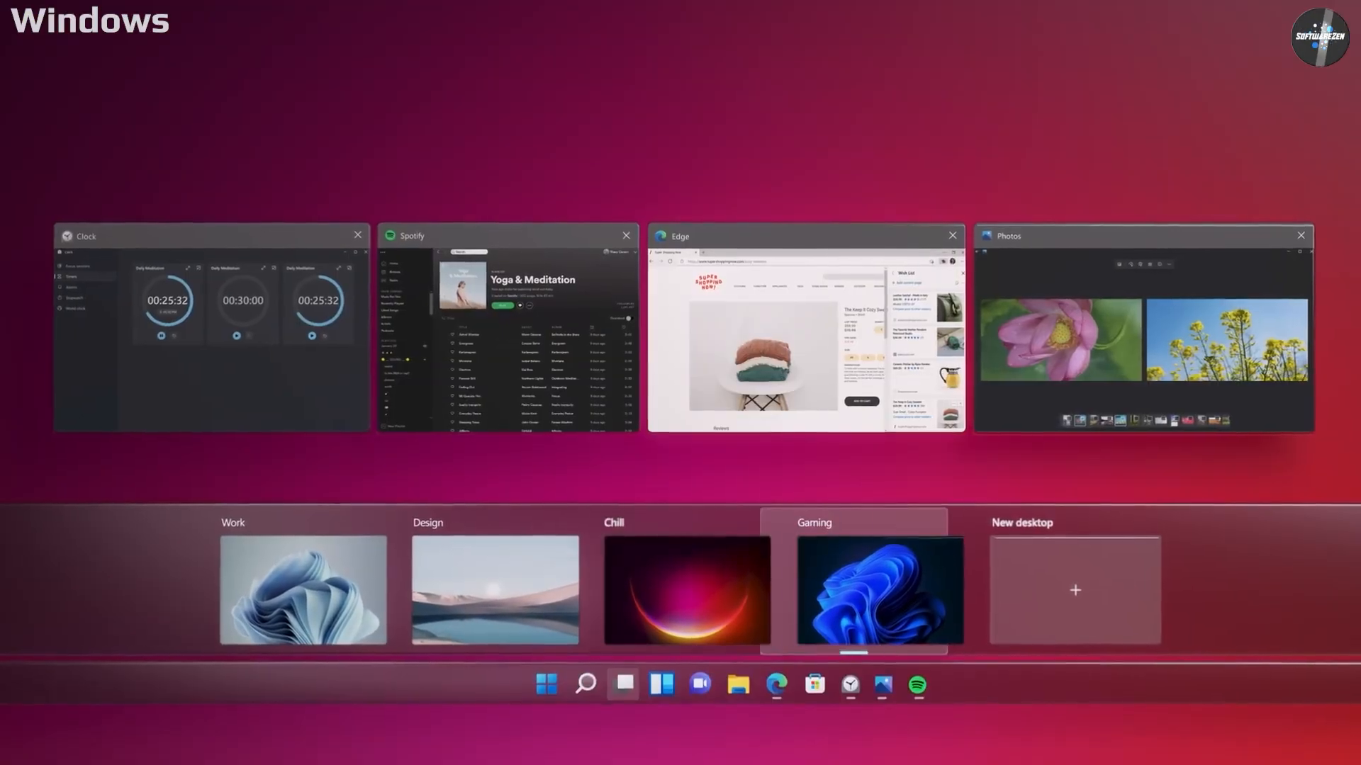